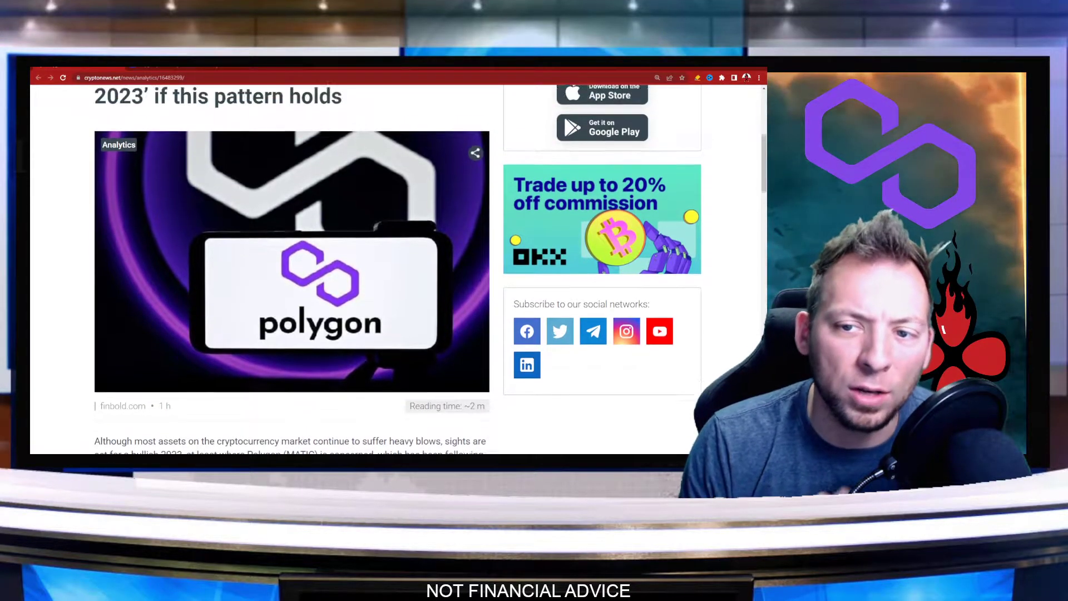
Step: Scroll the Polygon (MATIC) article down to its MATIC-versus-Ethereum comparison charts
scroll(up, 3)
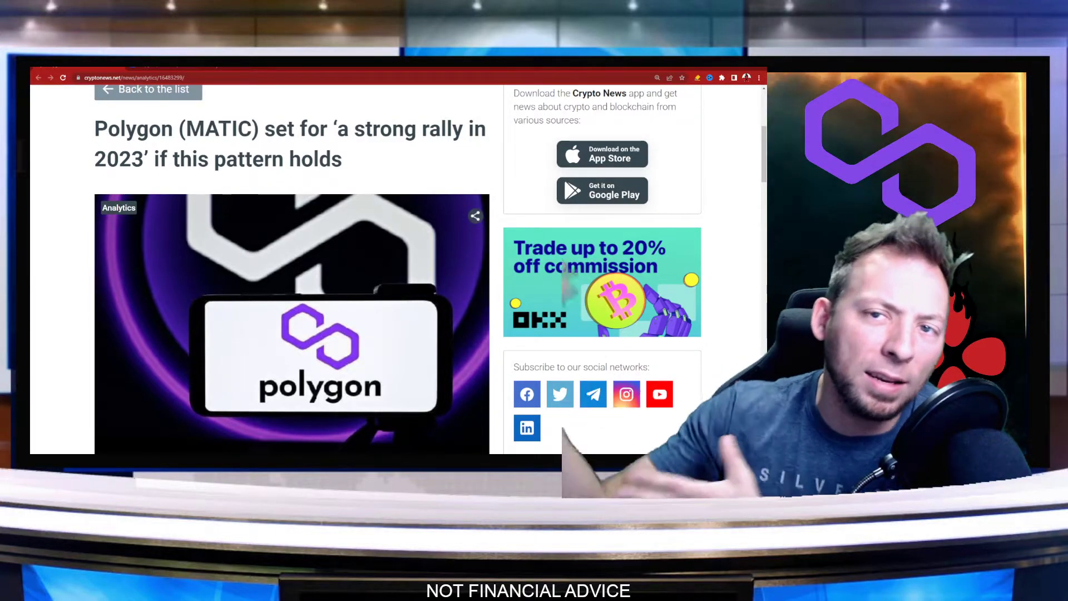
scroll(down, 3)
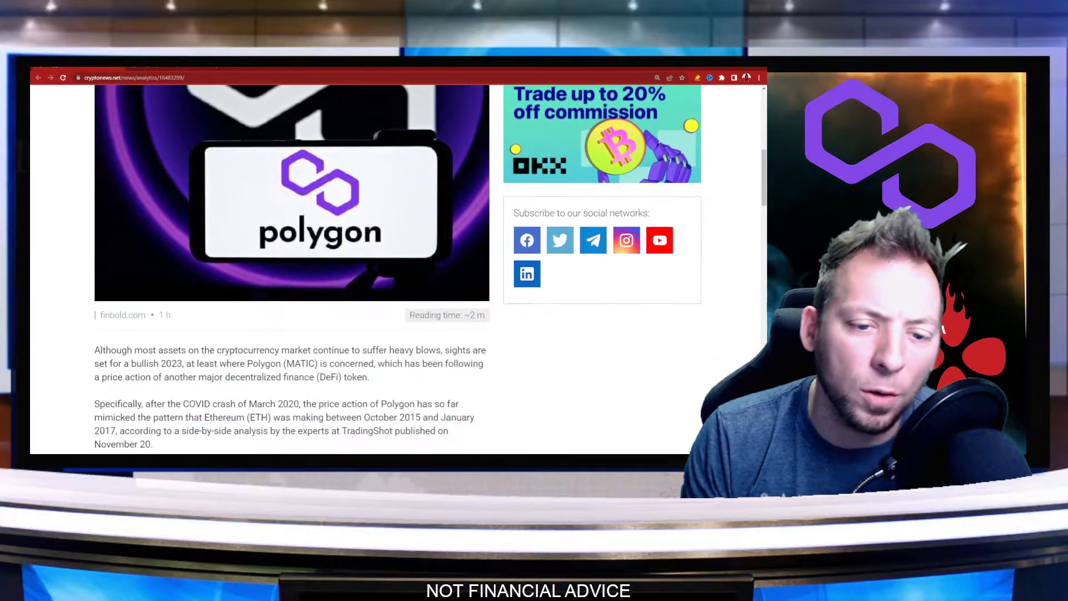
scroll(down, 3)
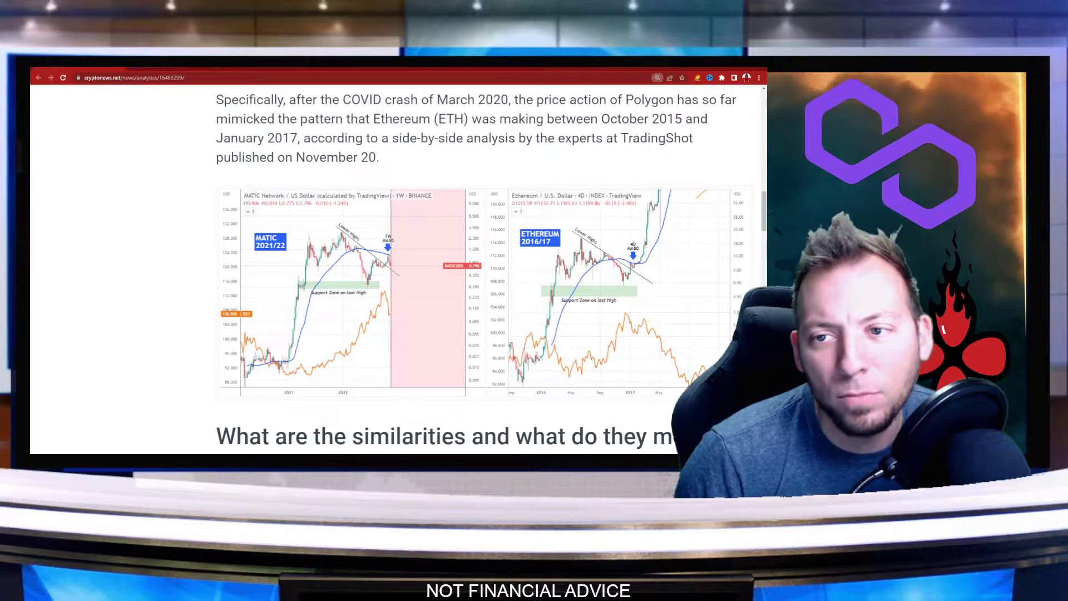
Step: Scroll to the 'What are the similarities and what do they mean?' section and read it
scroll(down, 3)
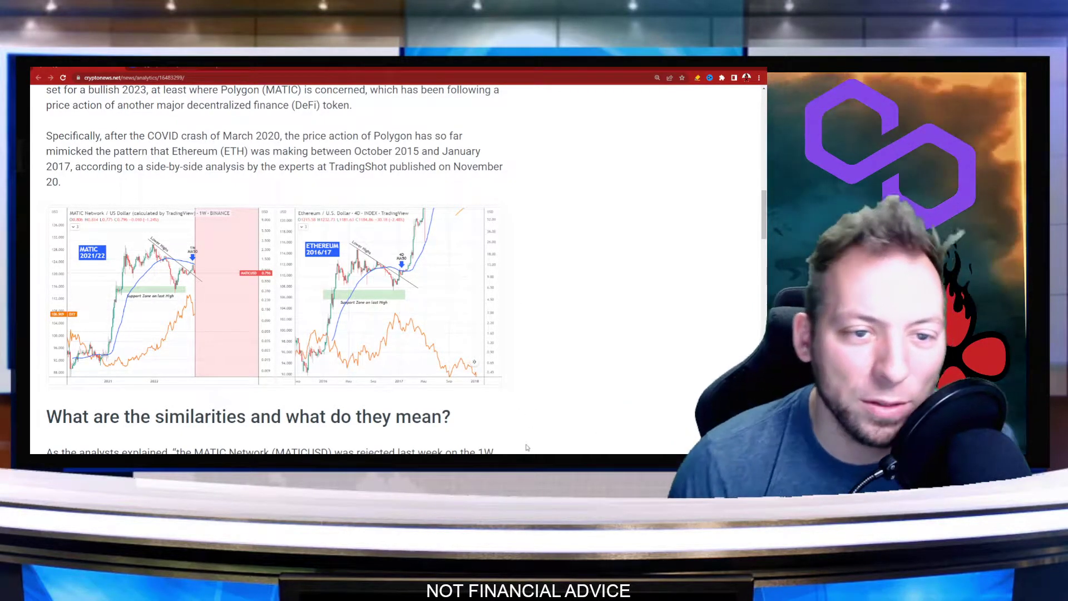
scroll(down, 3)
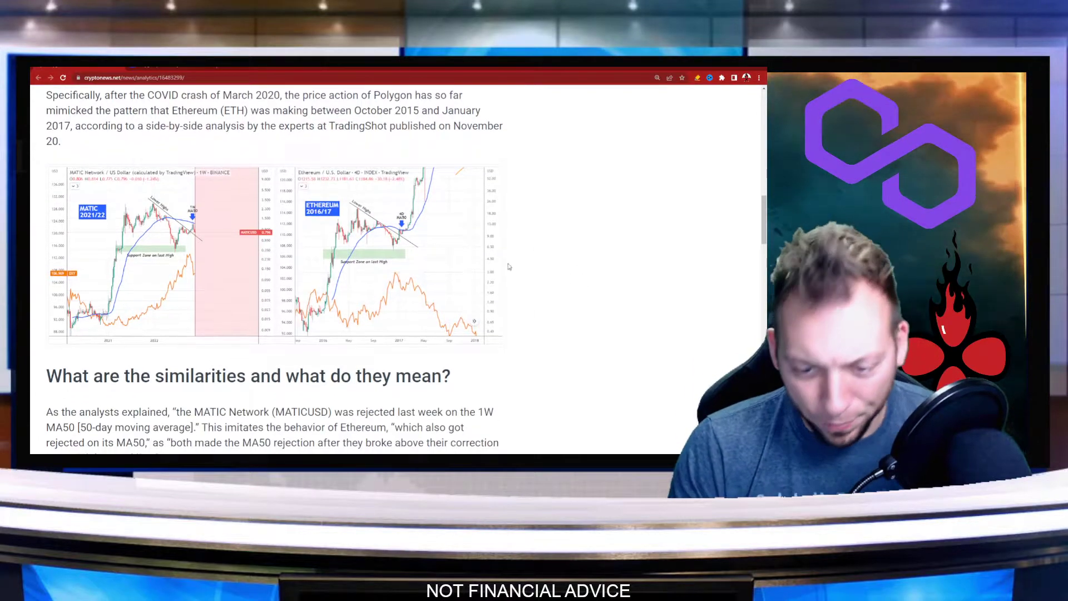
scroll(down, 3)
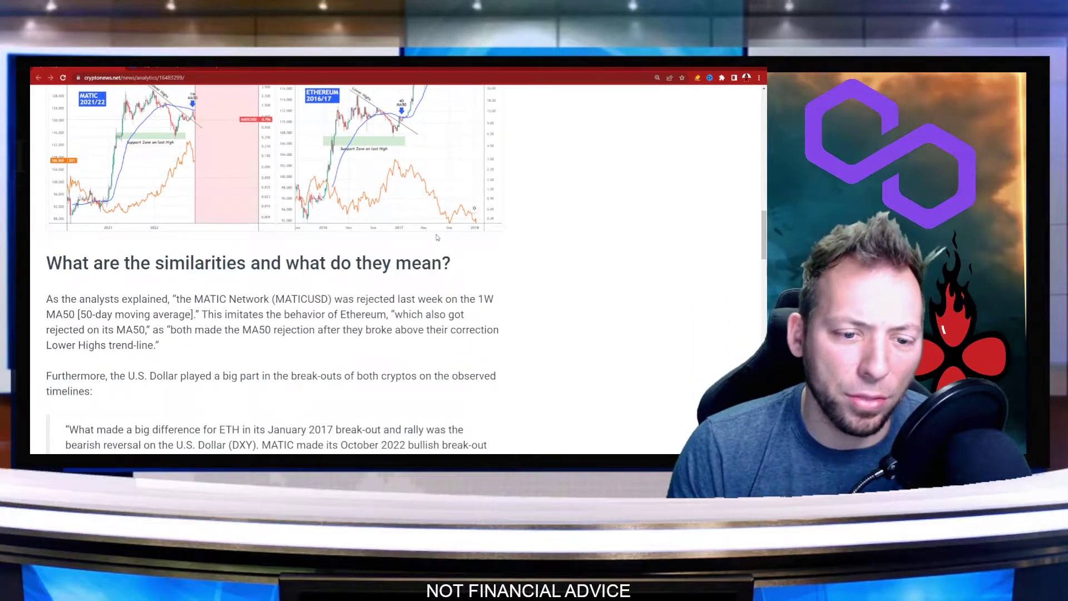
scroll(down, 3)
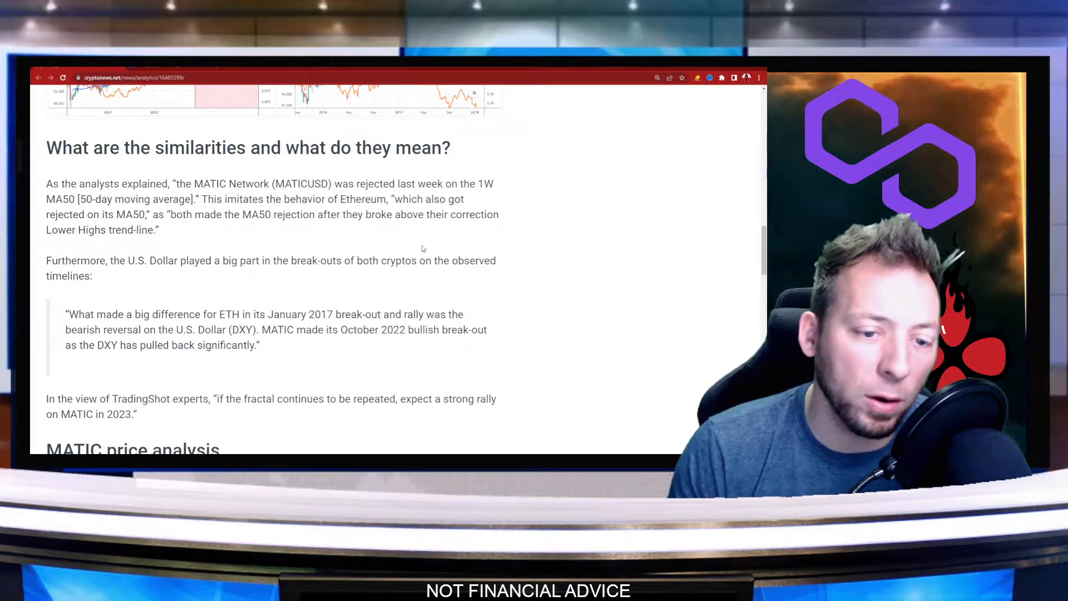
mouse_move(440, 269)
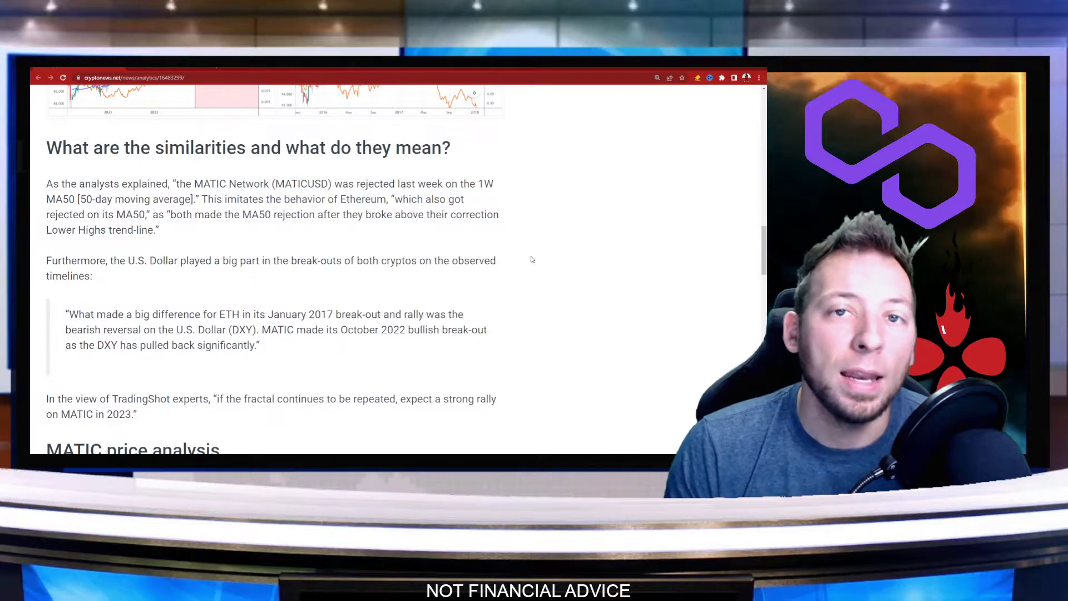
scroll(up, 3)
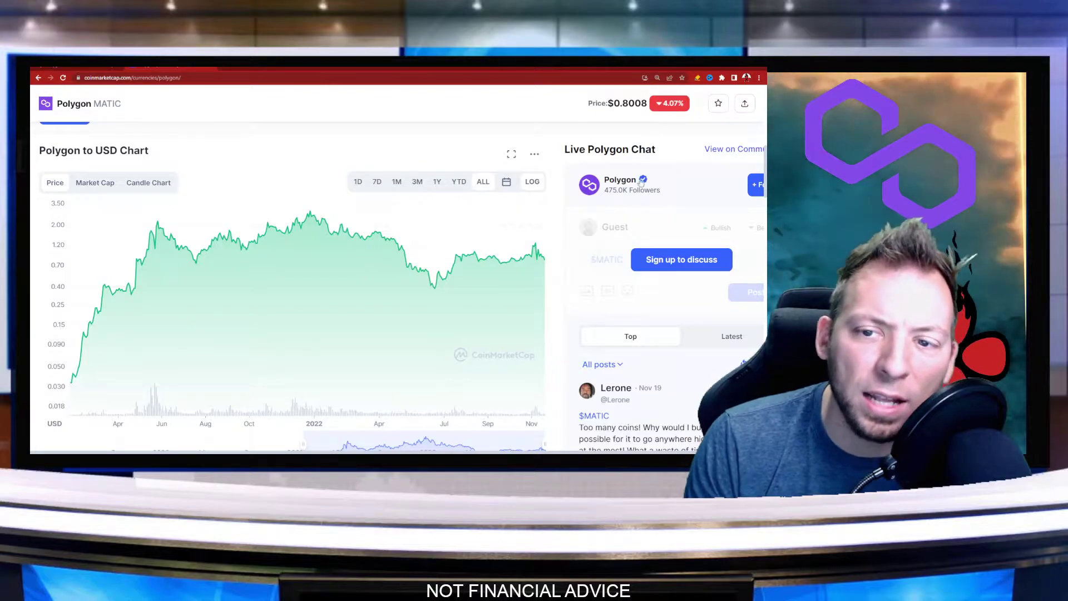
Step: Switch tabs to view CoinMarketCap's all-time Polygon USD price chart, then return to the article
click(39, 77)
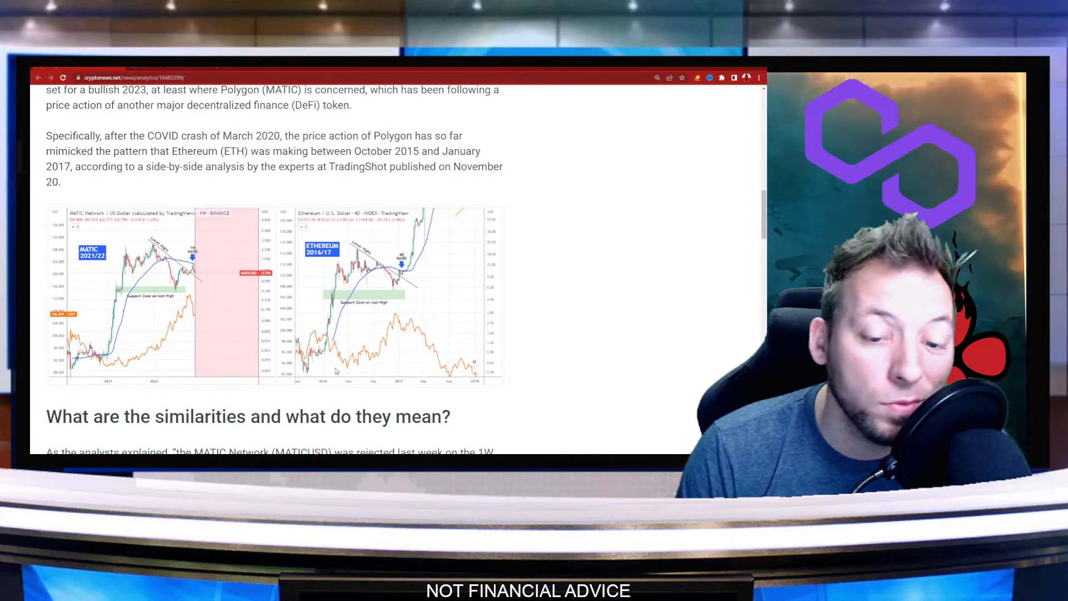
scroll(down, 3)
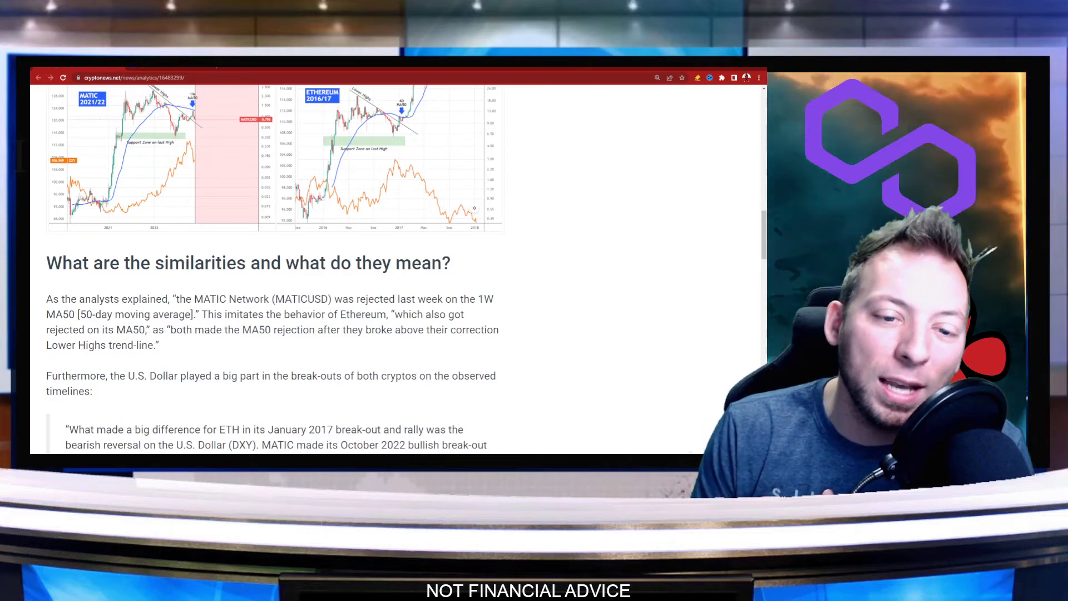
scroll(up, 3)
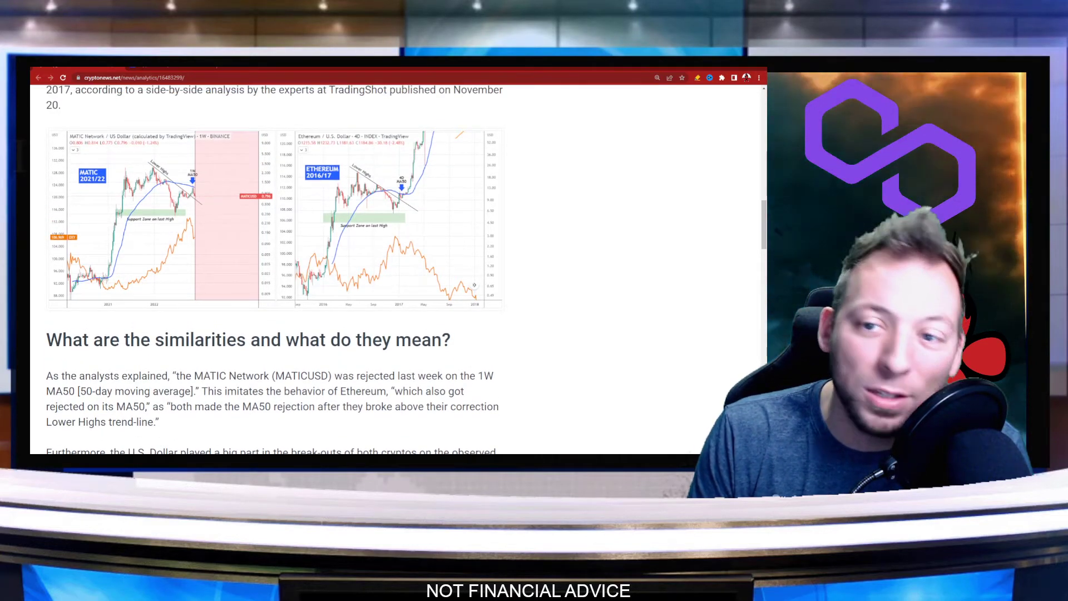